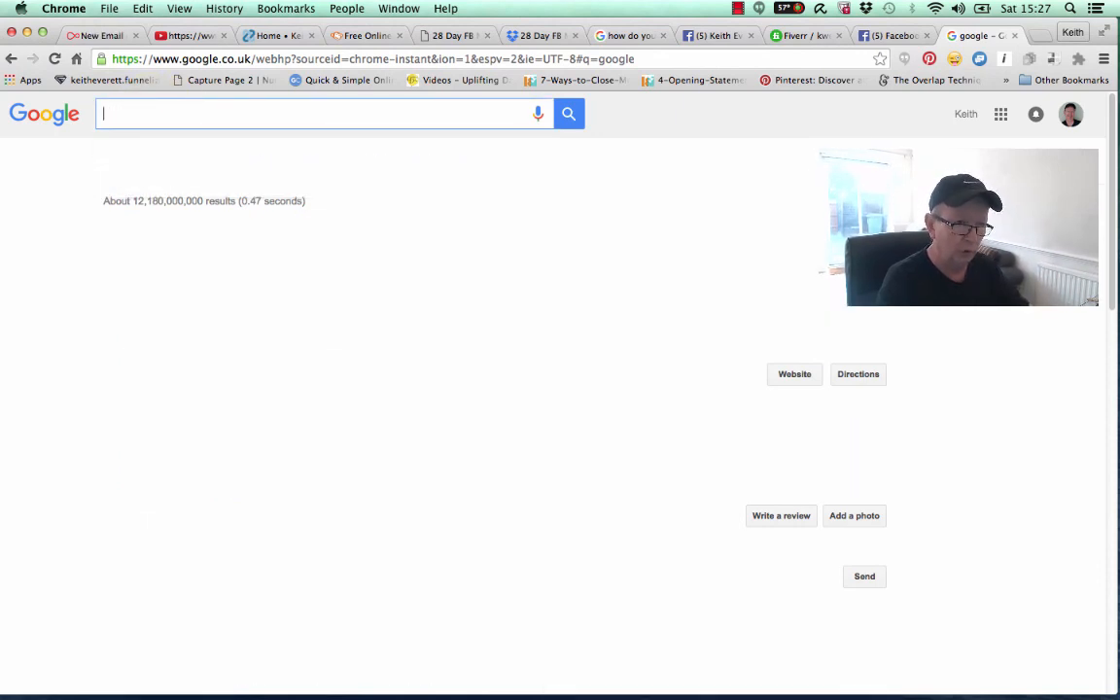
Step: Search Google for "one tab" to list the OneTab extension results
{"action": "type", "text": "one"}
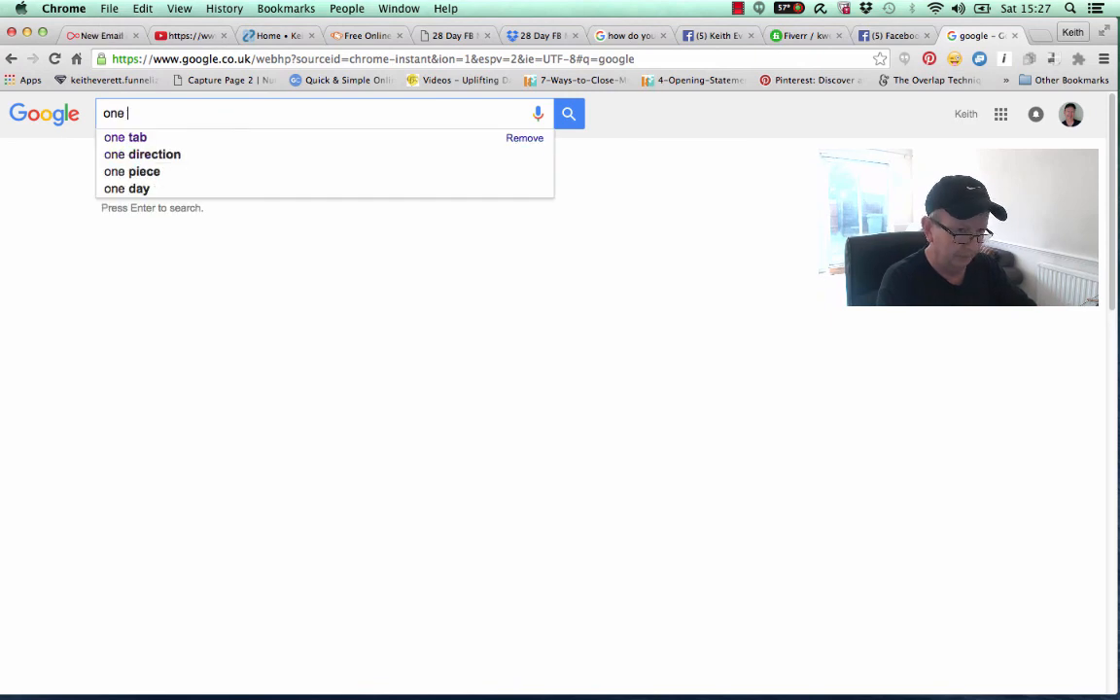
{"action": "type", "text": "tab"}
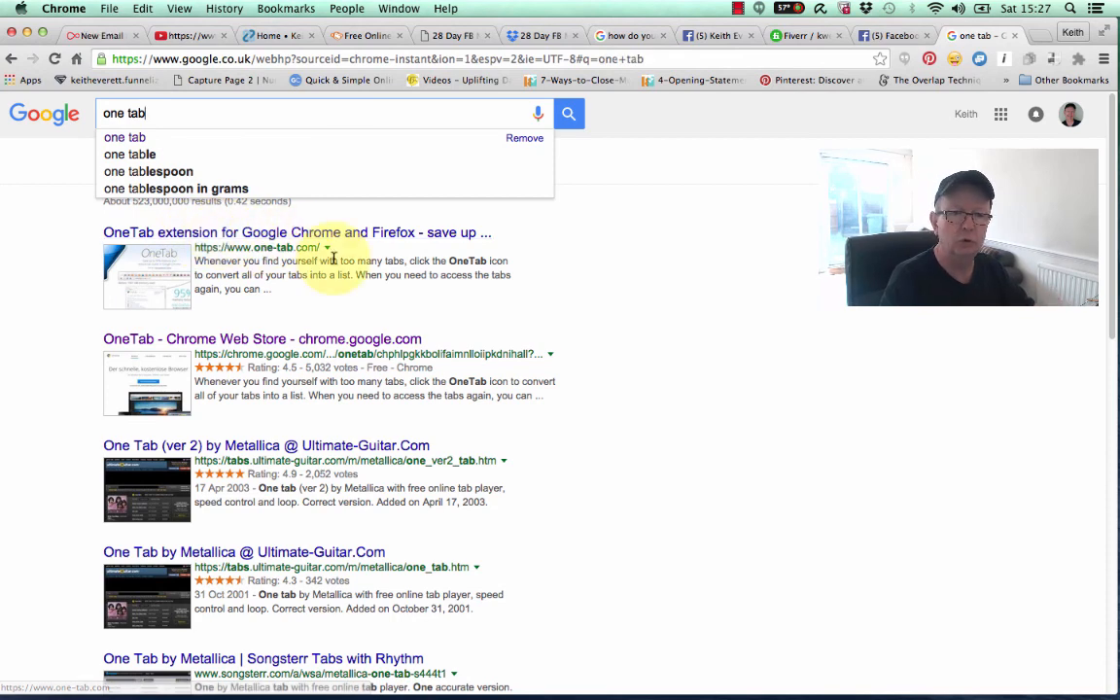
{"action": "mouse_move", "coordinate": [322, 238]}
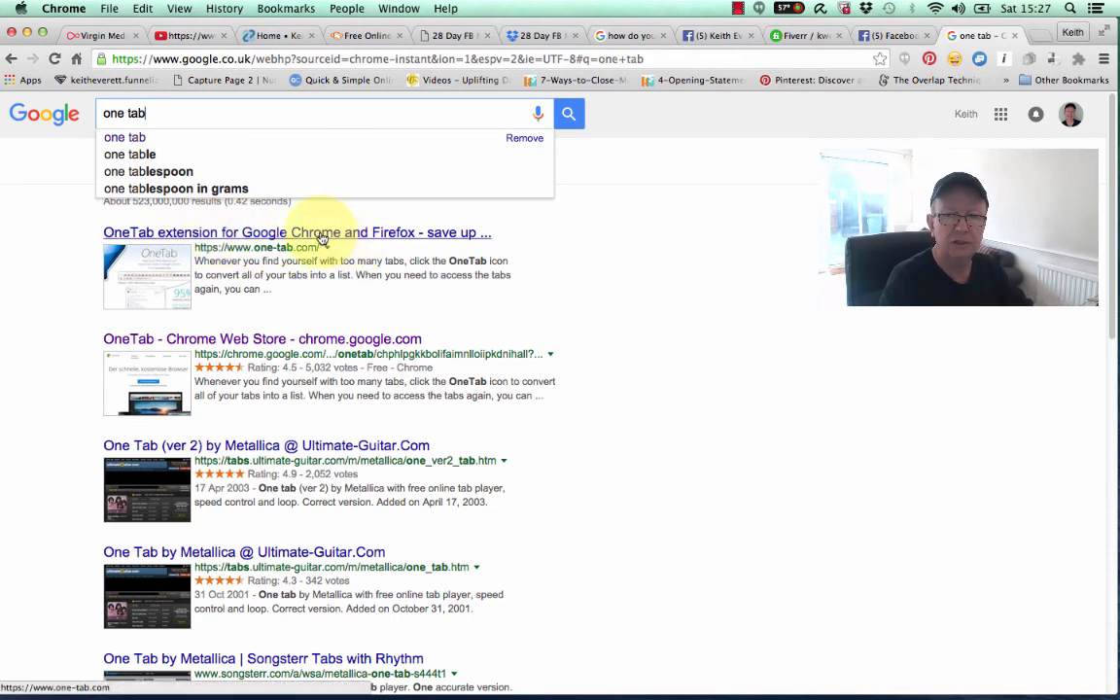
Step: Go to the OneTab home page and reach its "How to install OneTab" section
{"action": "left_click", "coordinate": [297, 232]}
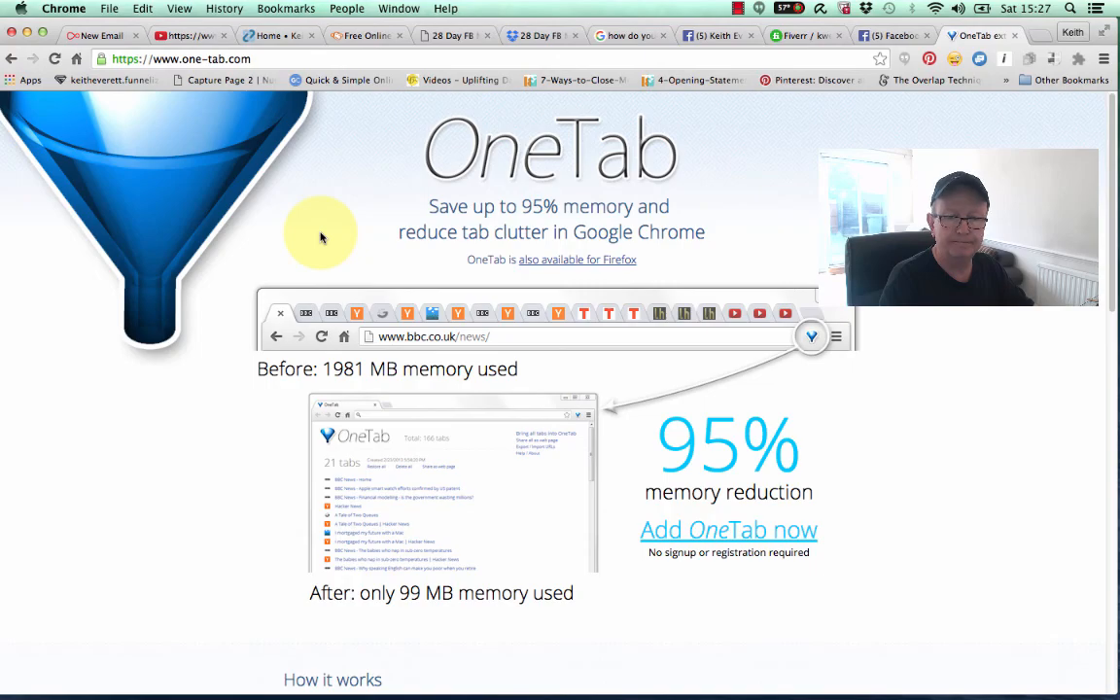
{"action": "scroll", "scroll_direction": "down", "scroll_amount": 3}
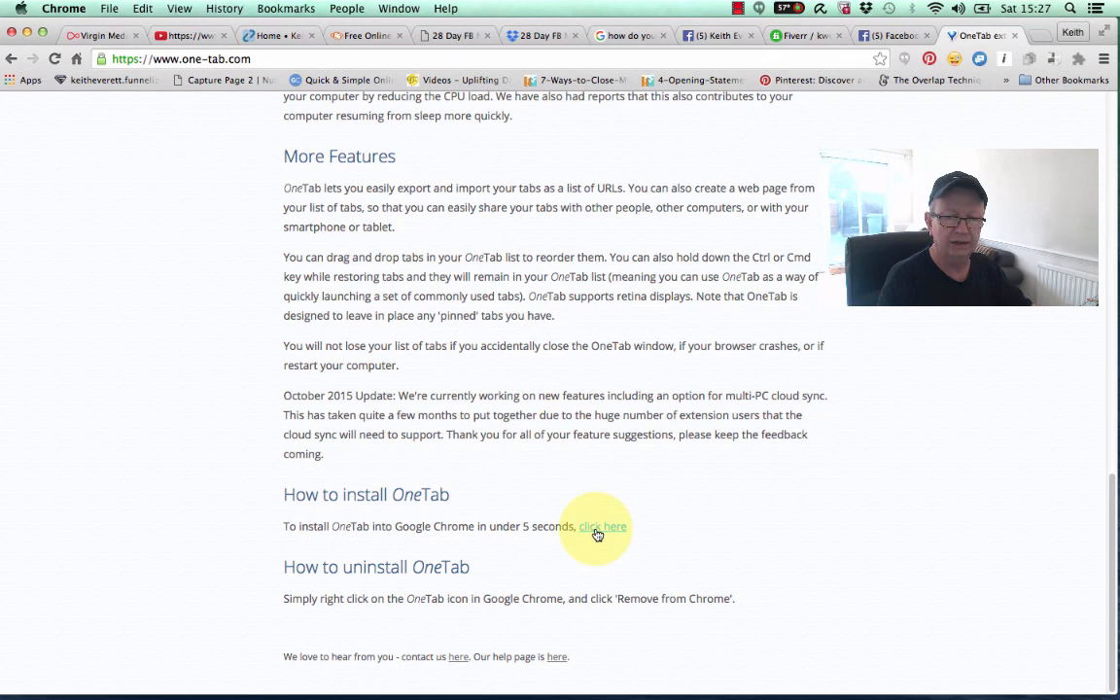
Step: Install OneTab into Chrome via the install link and confirm Add extension
{"action": "left_click", "coordinate": [602, 526]}
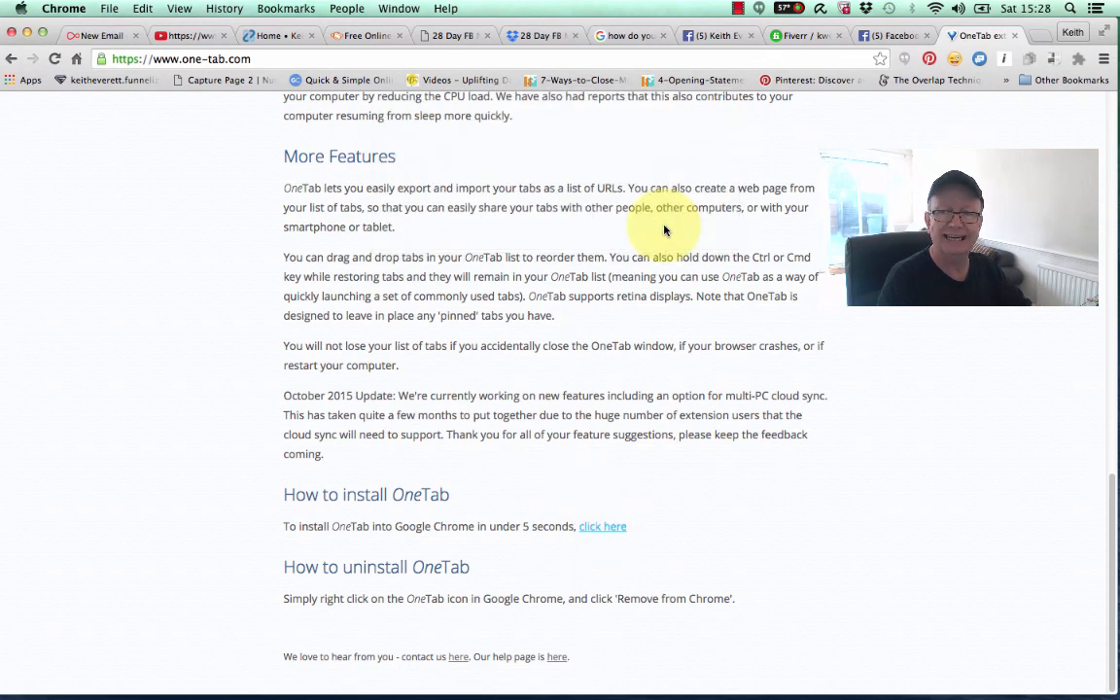
{"action": "left_click", "coordinate": [602, 526]}
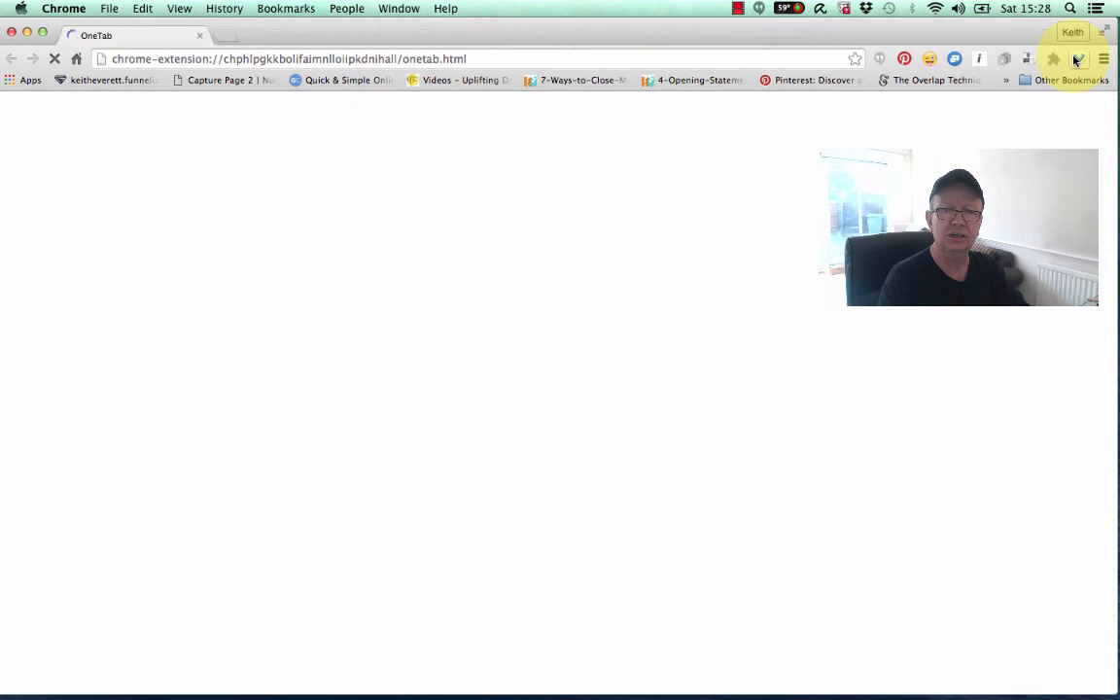
Step: Collapse all 11 open tabs into a single OneTab list page
{"action": "left_click", "coordinate": [1077, 59]}
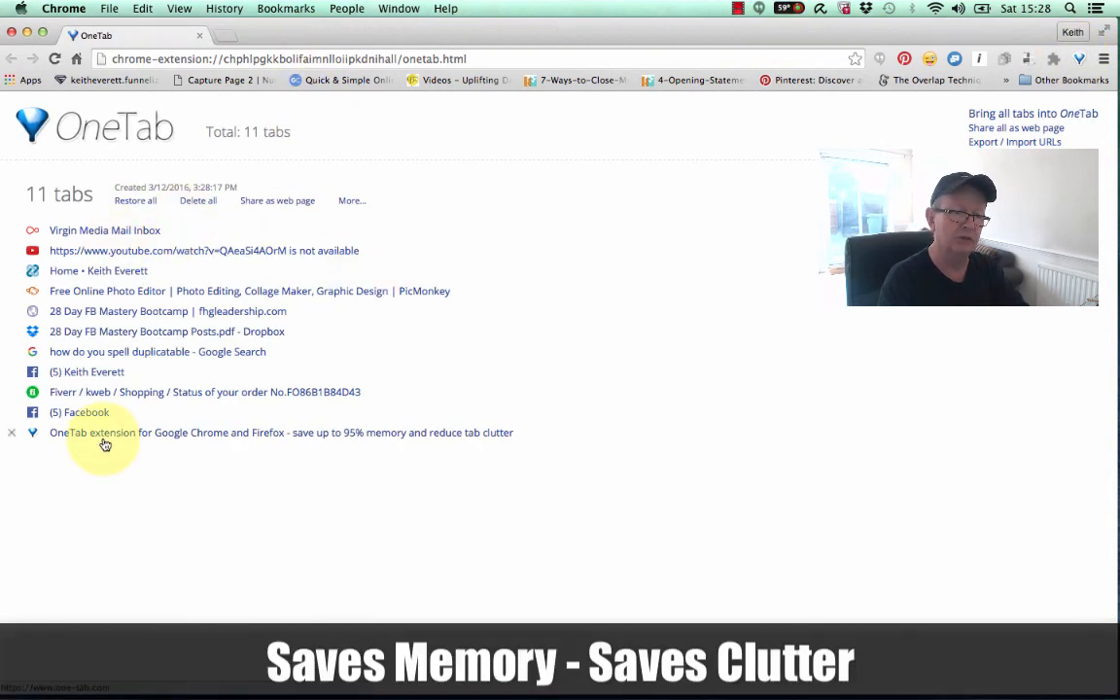
{"action": "mouse_move", "coordinate": [139, 442]}
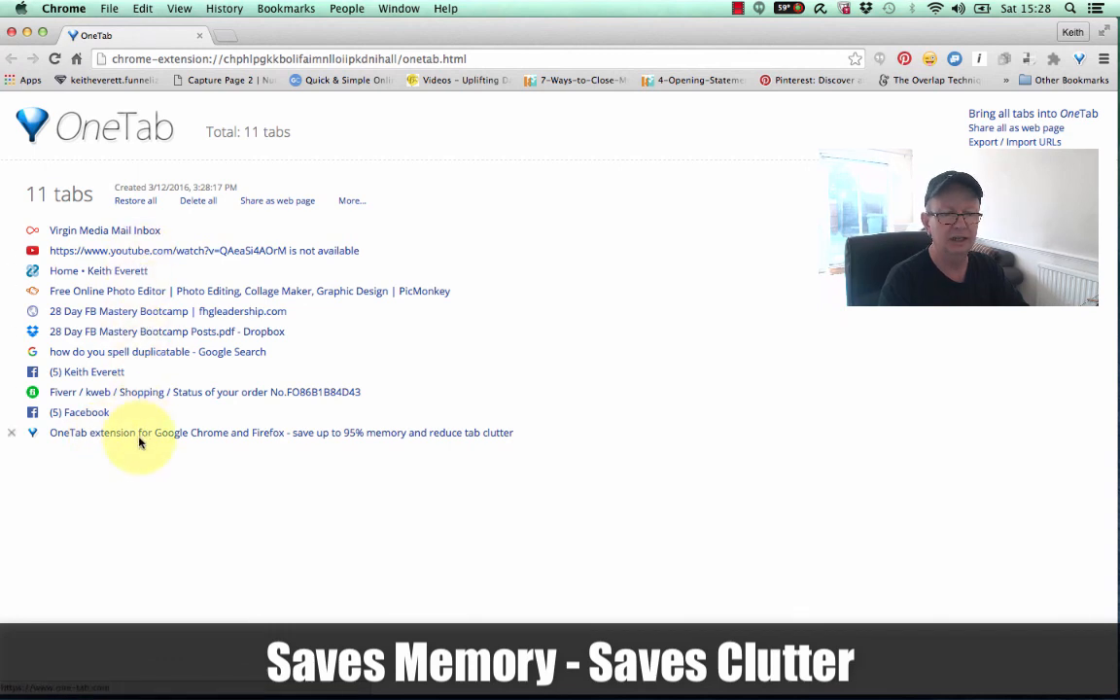
{"action": "mouse_move", "coordinate": [141, 454]}
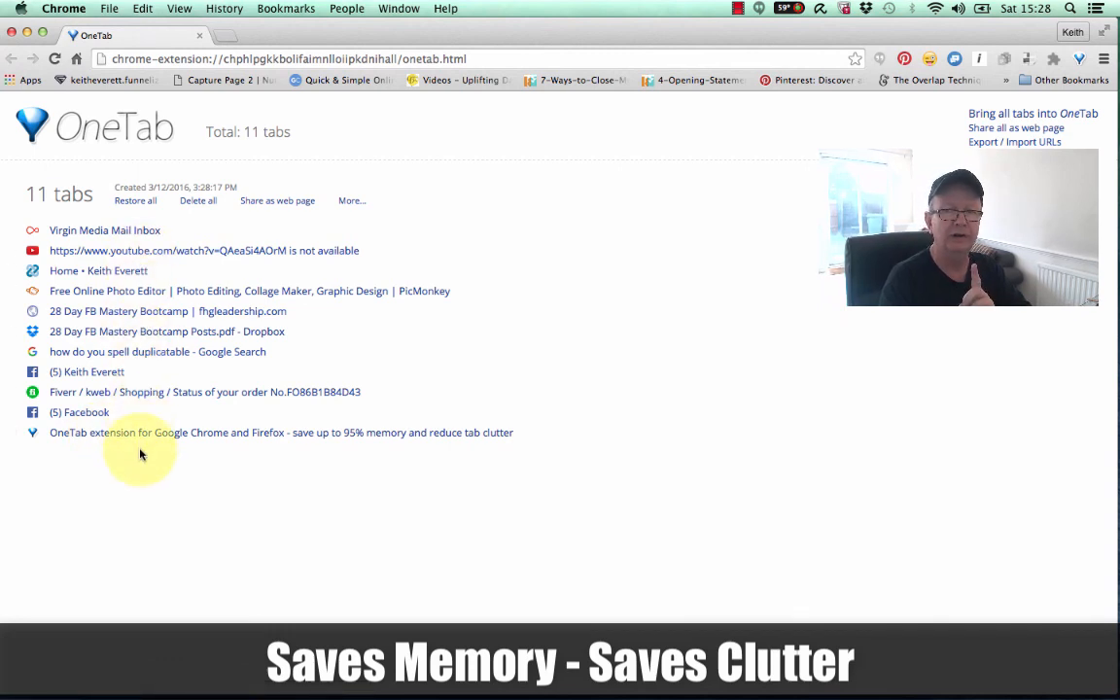
{"action": "mouse_move", "coordinate": [391, 297]}
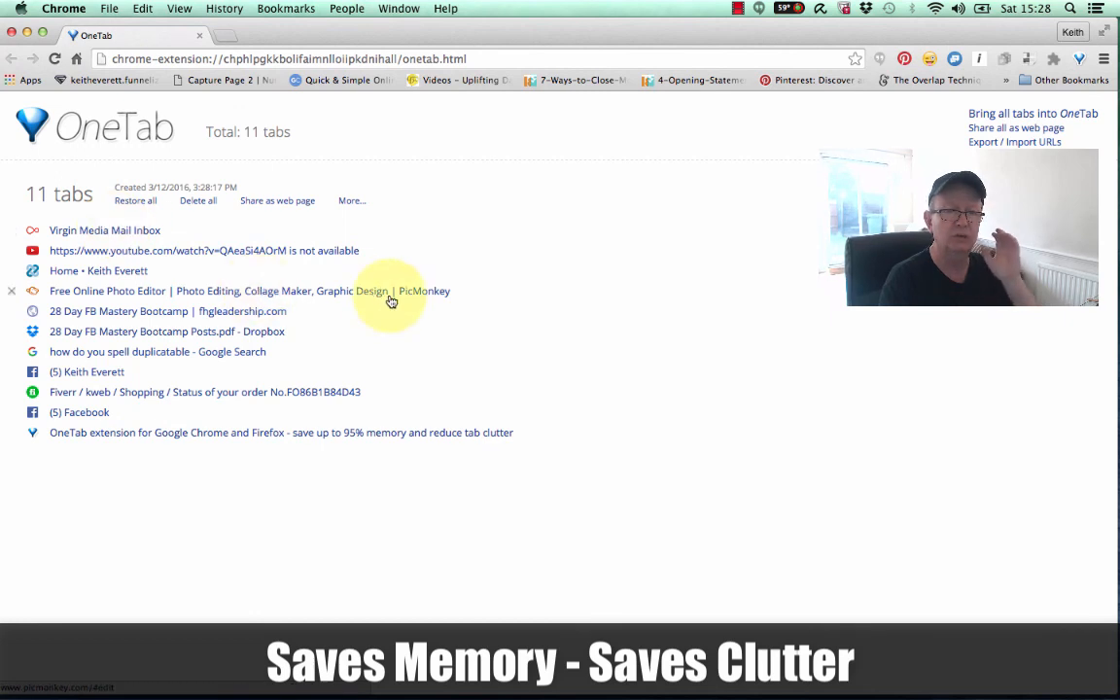